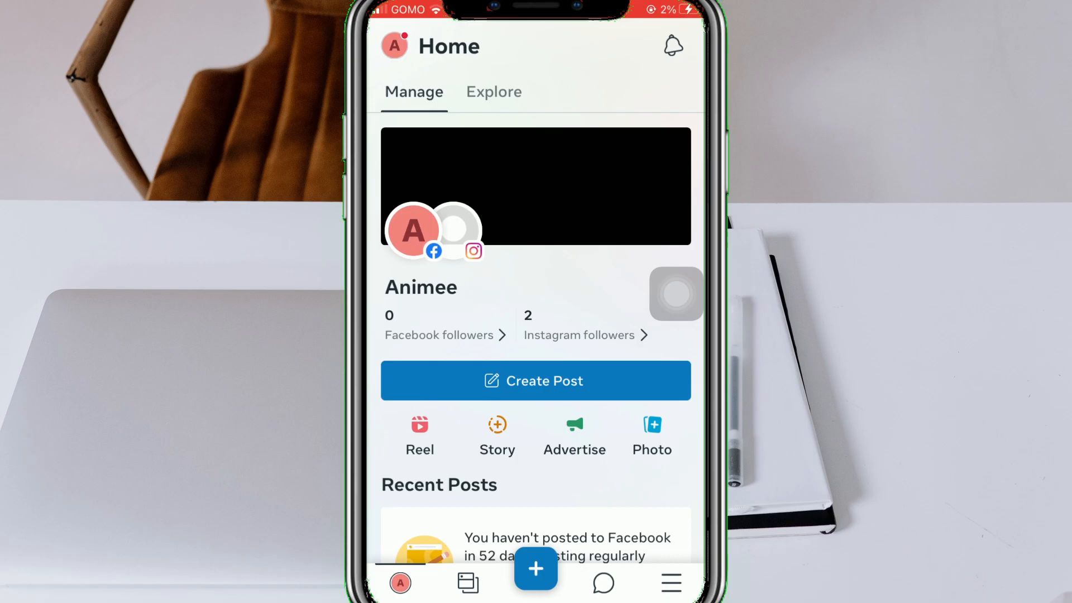
Compose a new text post reading 'Hi' for Animee's Facebook and Instagram and proceed to Review
{"action": "left_click", "coordinate": [535, 568]}
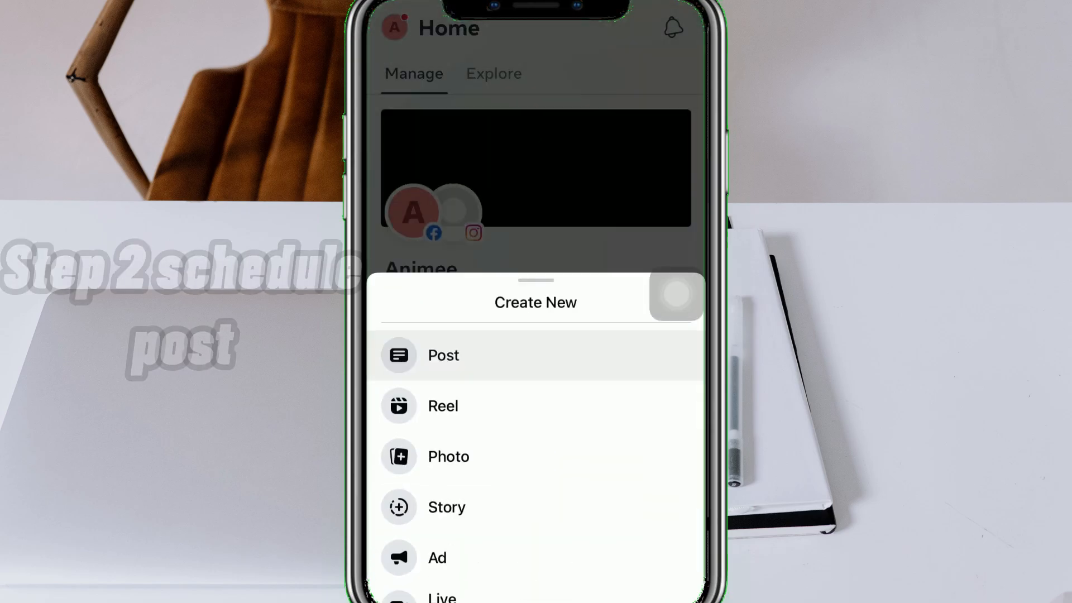
{"action": "left_click", "coordinate": [443, 356]}
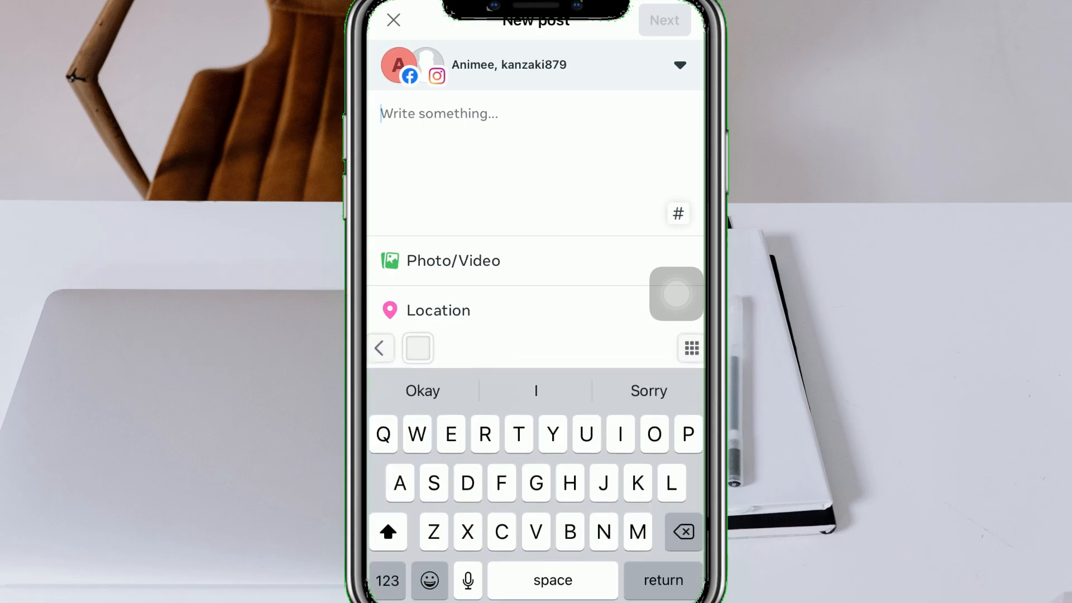
{"action": "type", "text": "Hi"}
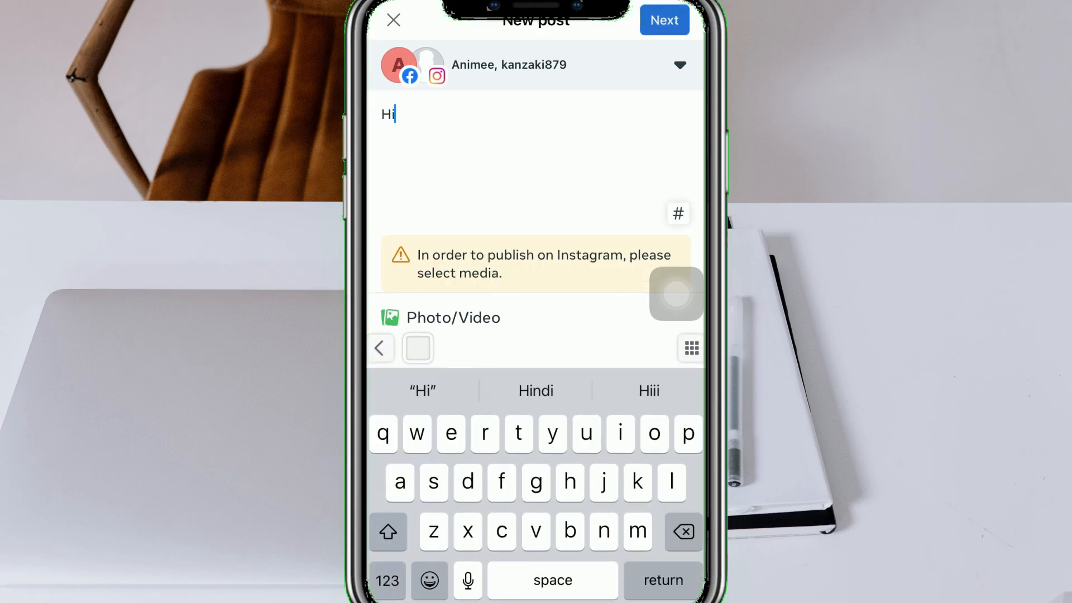
{"action": "left_click", "coordinate": [662, 19]}
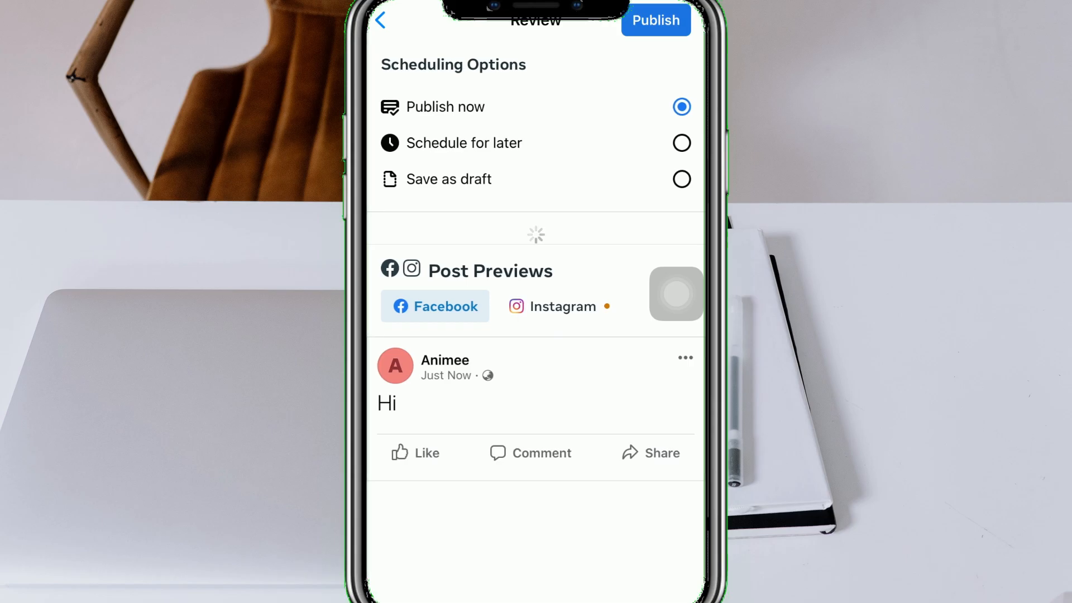